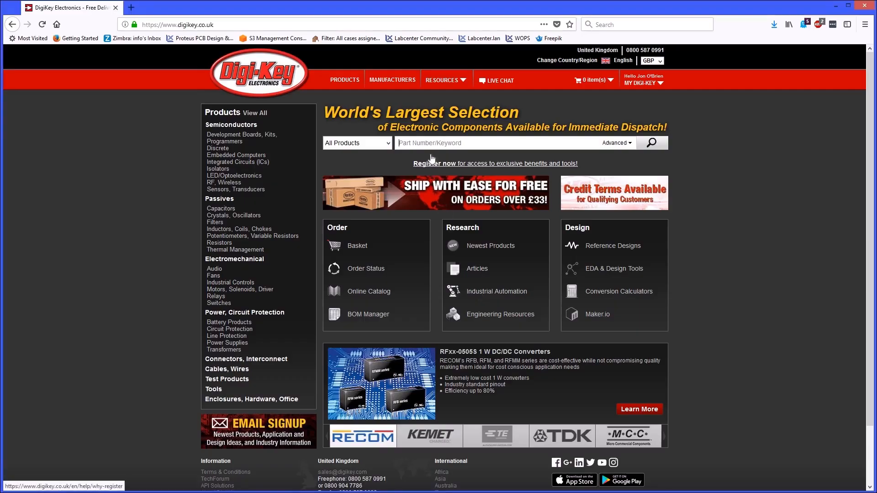
- Search Digi-Key for enc28 and filter Interface - Controllers to parts with EDA/CAD models
{"action": "type", "text": "enc28"}
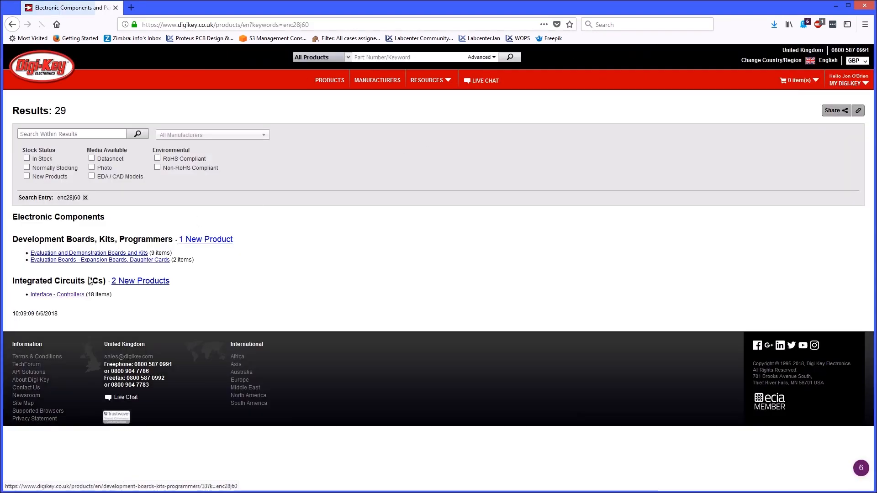
{"action": "left_click", "coordinate": [57, 294]}
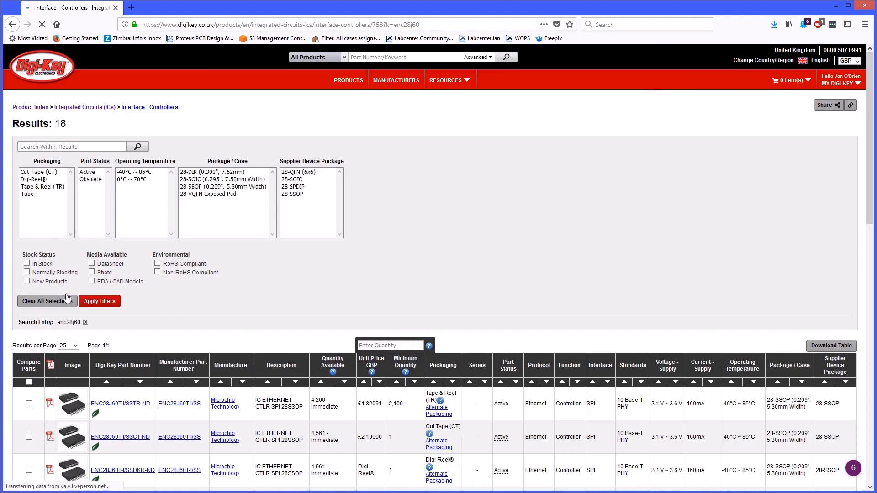
{"action": "left_click", "coordinate": [92, 280]}
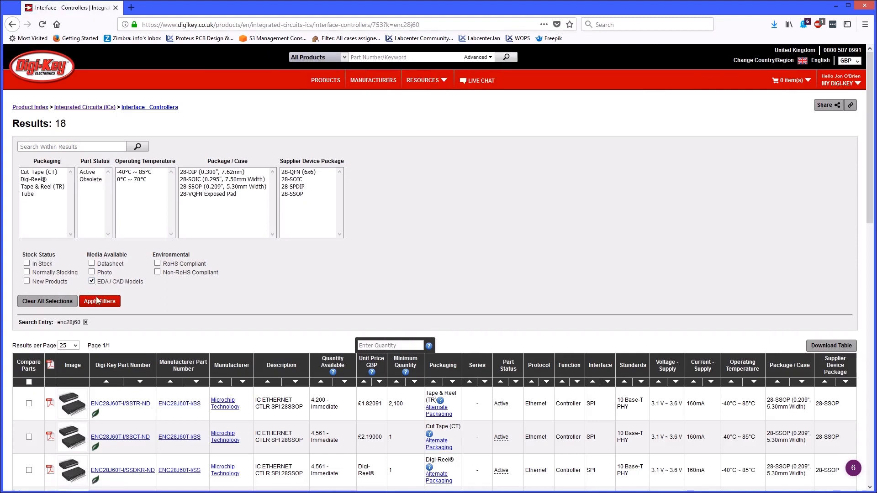
{"action": "left_click", "coordinate": [100, 300]}
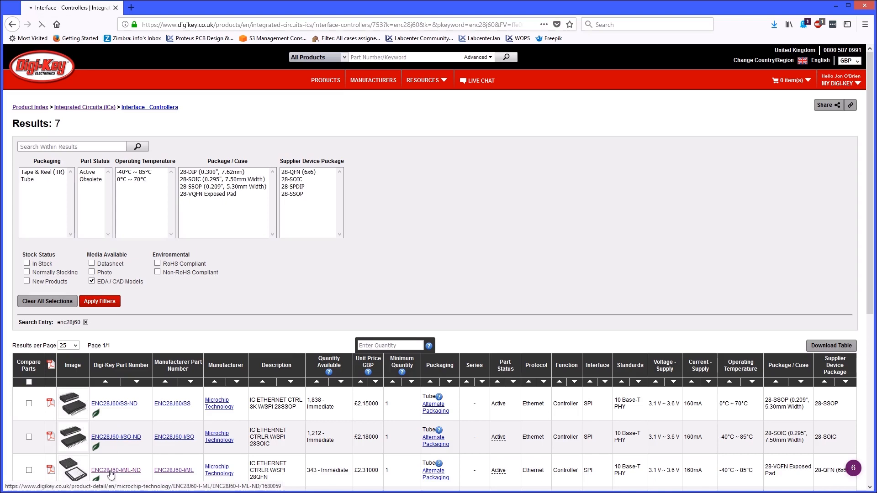
- Reach the ENC28J60-I/ML product's Ultra Librarian CAD download page
{"action": "left_click", "coordinate": [116, 470]}
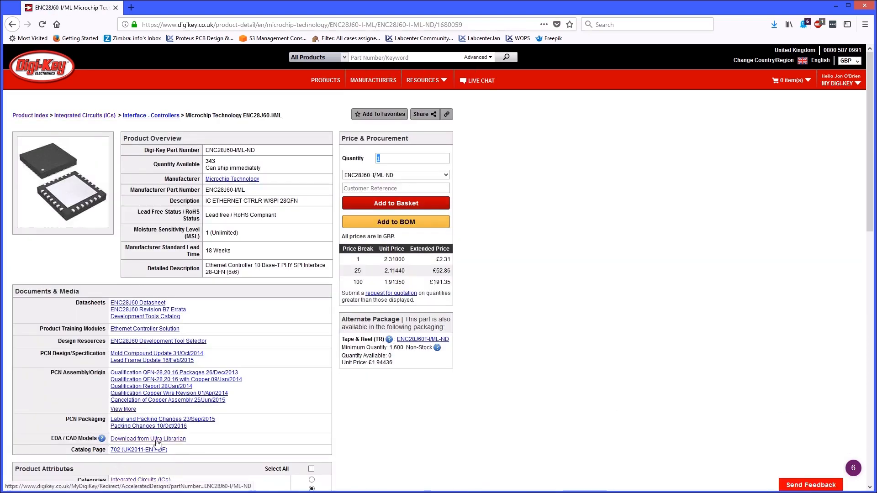
{"action": "left_click", "coordinate": [148, 438]}
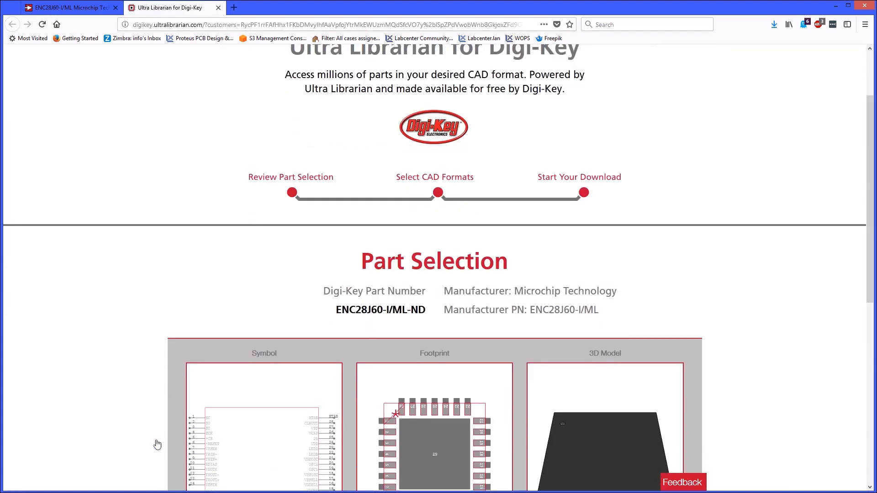
{"action": "scroll", "scroll_direction": "down", "scroll_amount": 3}
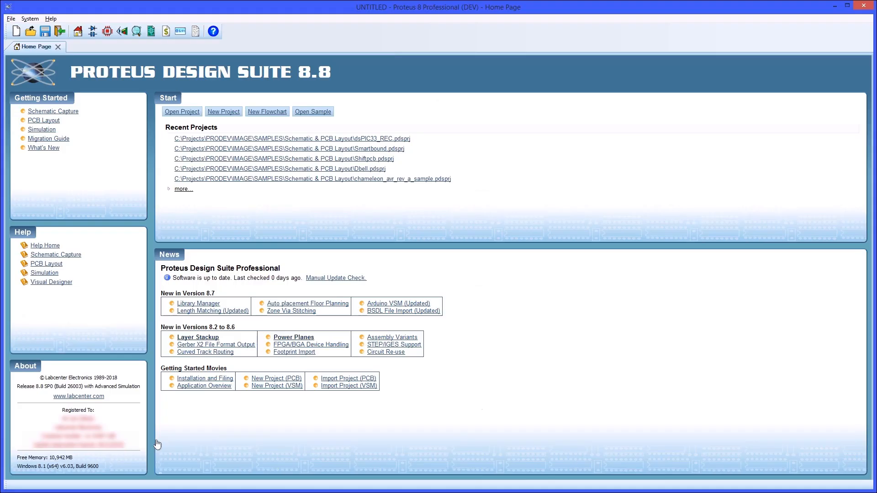
{"action": "mouse_move", "coordinate": [91, 32]}
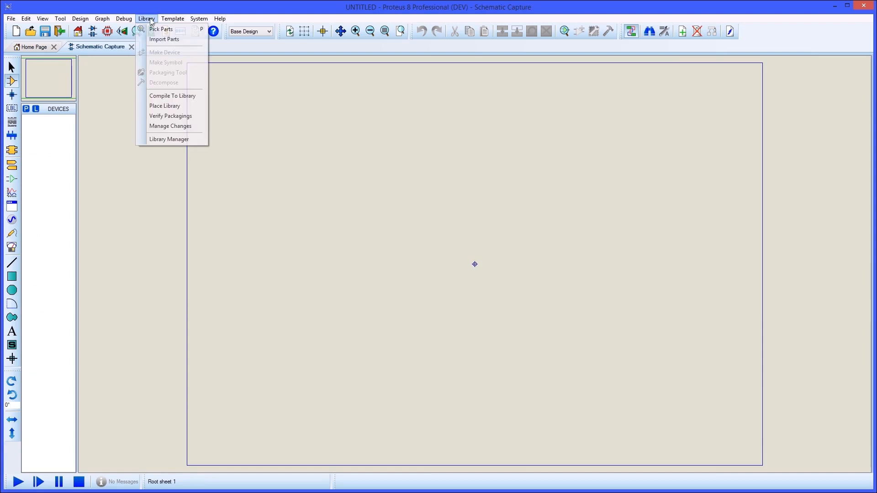
- Start Import Parts and select exports.zip from the Downloads\exports\PADSv2009 folder
{"action": "left_click", "coordinate": [164, 39]}
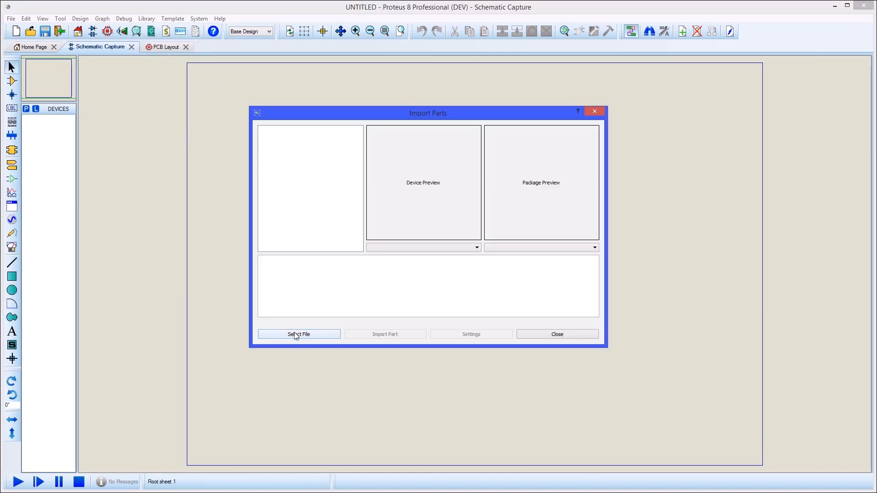
{"action": "left_click", "coordinate": [298, 335]}
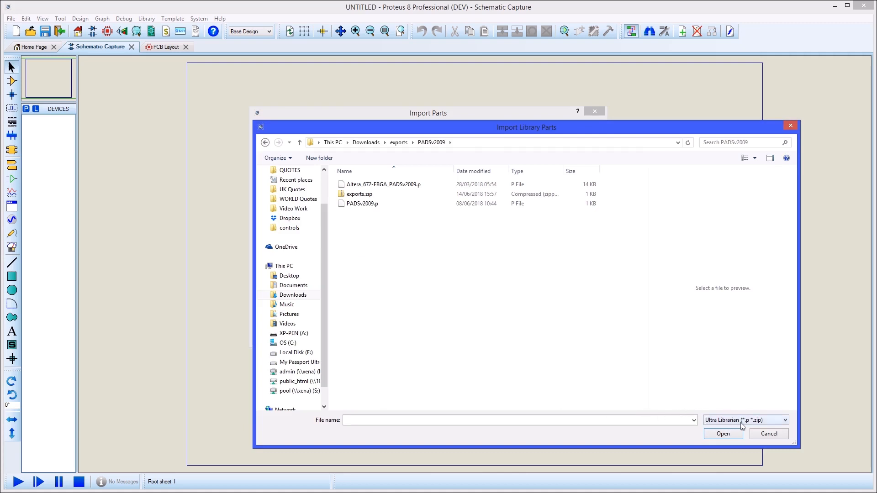
{"action": "left_click", "coordinate": [362, 203]}
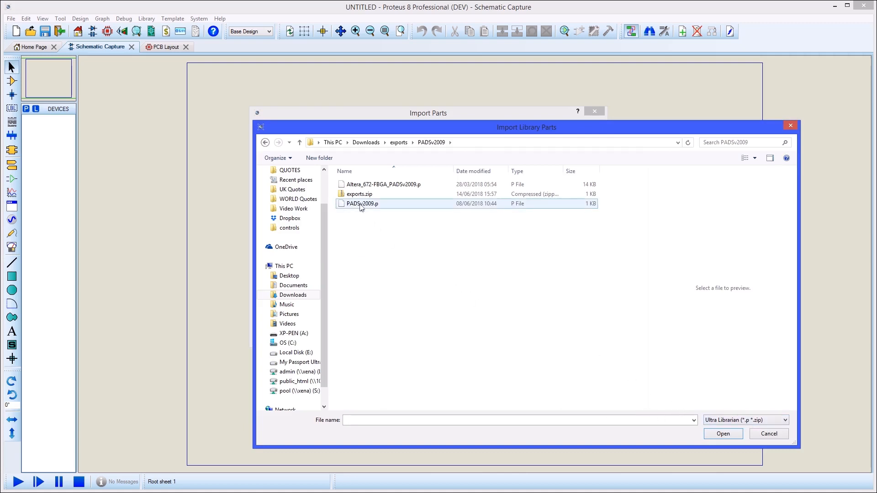
{"action": "left_click", "coordinate": [358, 193]}
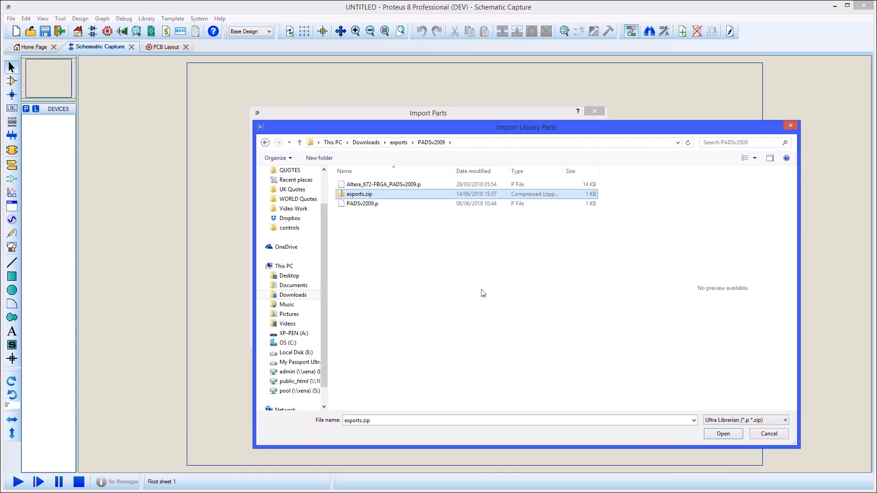
- Parse exports.zip, preview ENC28J60-I/ML with its QFN28 footprint, and begin the part import
{"action": "left_click", "coordinate": [722, 433]}
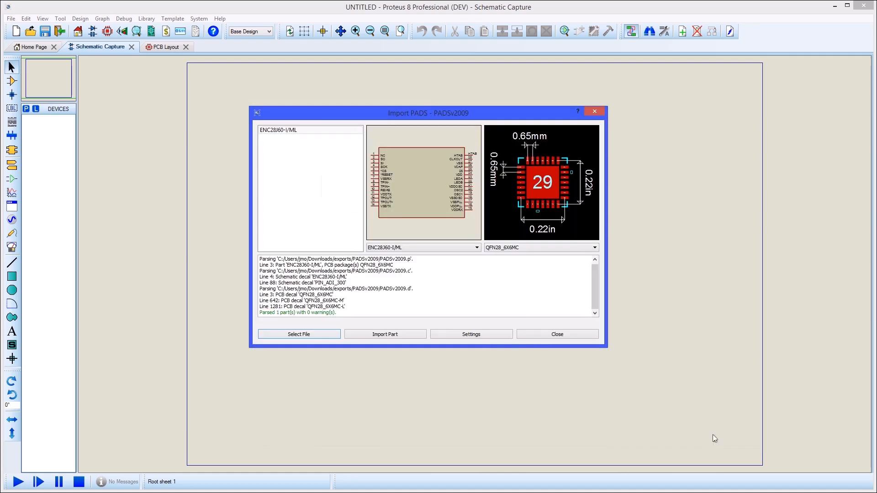
{"action": "mouse_move", "coordinate": [452, 389]}
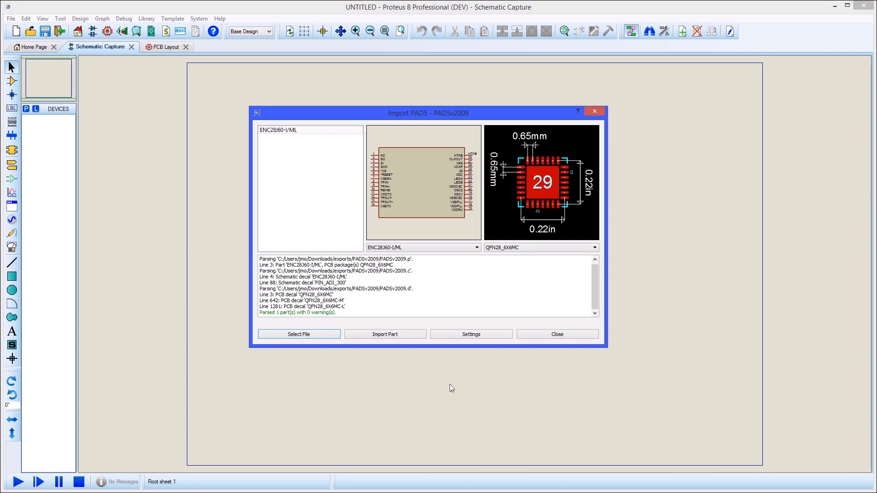
{"action": "left_click", "coordinate": [385, 335]}
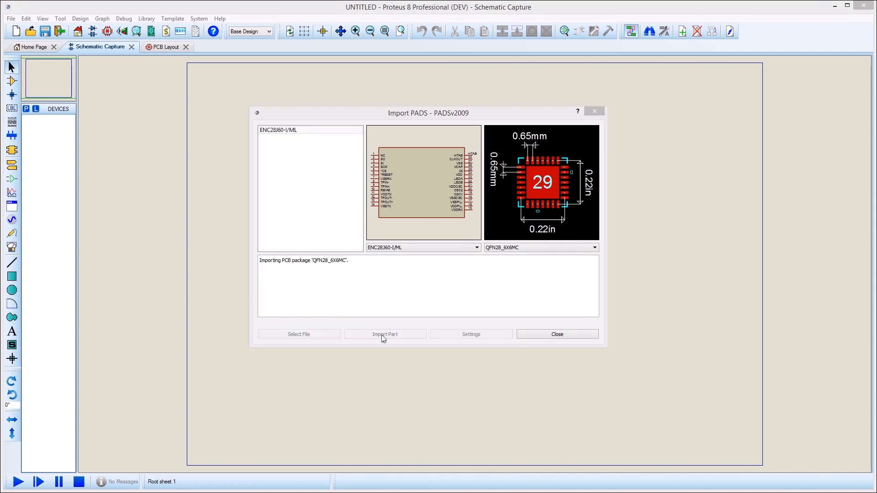
- Save QFN28_6X6MC with its 3D model at Rotation X -90, Offset X 3mm, Z 2mm
{"action": "left_click", "coordinate": [384, 335]}
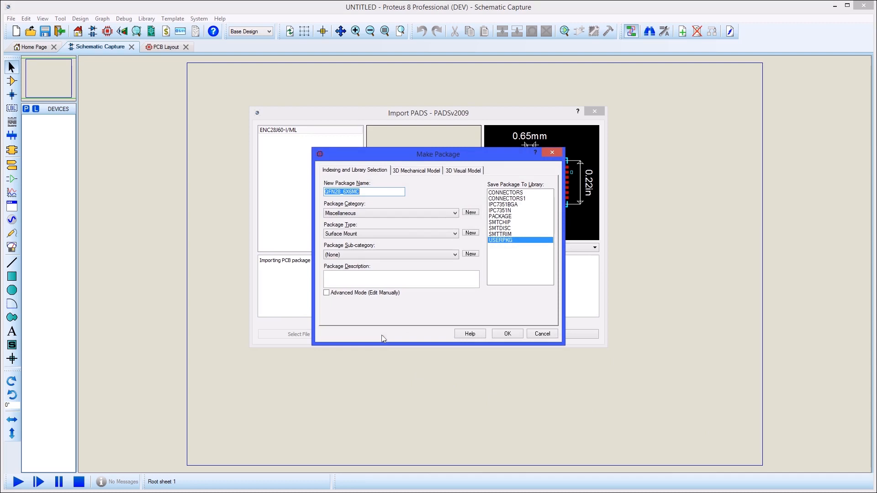
{"action": "left_click", "coordinate": [416, 171]}
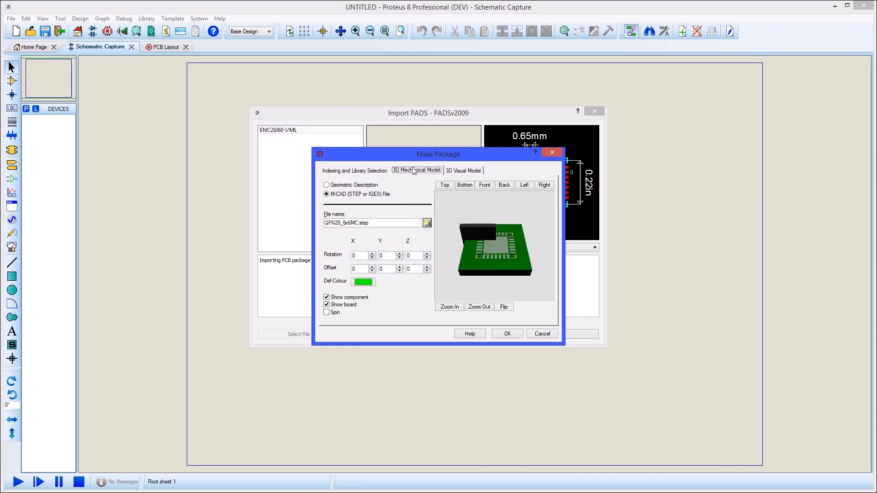
{"action": "left_click", "coordinate": [360, 255]}
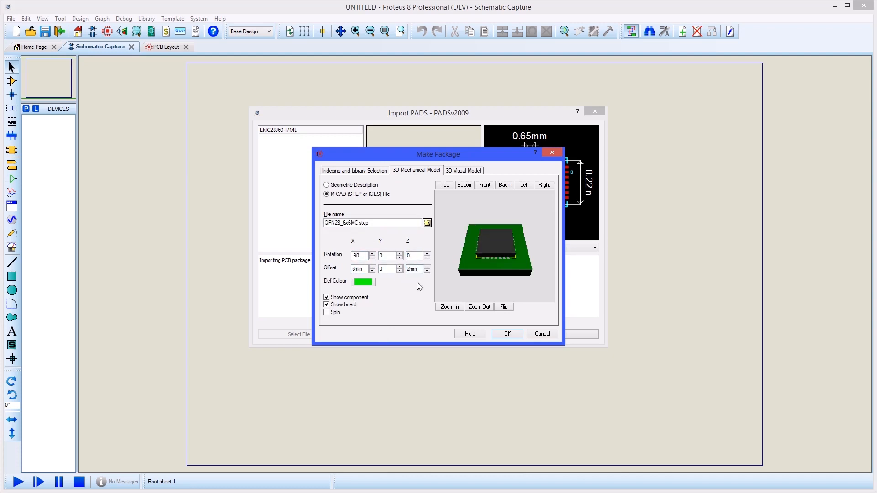
{"action": "left_click", "coordinate": [506, 334]}
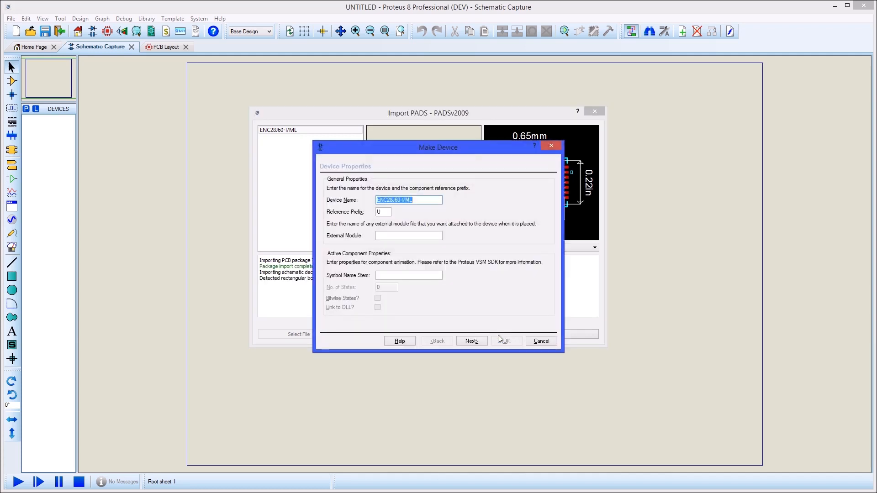
- Accept the ENC28J60-I/ML device name, prefix and library, completing the Import PADS wizard
{"action": "left_click", "coordinate": [472, 341]}
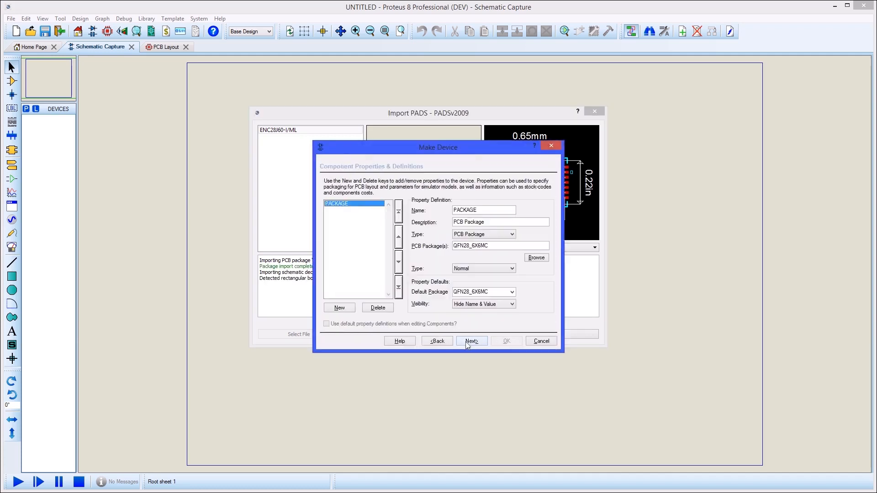
{"action": "left_click", "coordinate": [471, 340]}
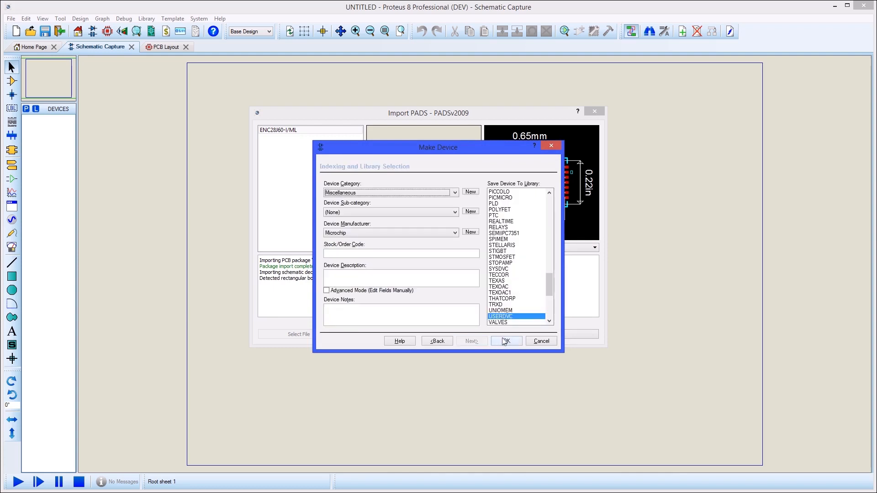
{"action": "left_click", "coordinate": [504, 340]}
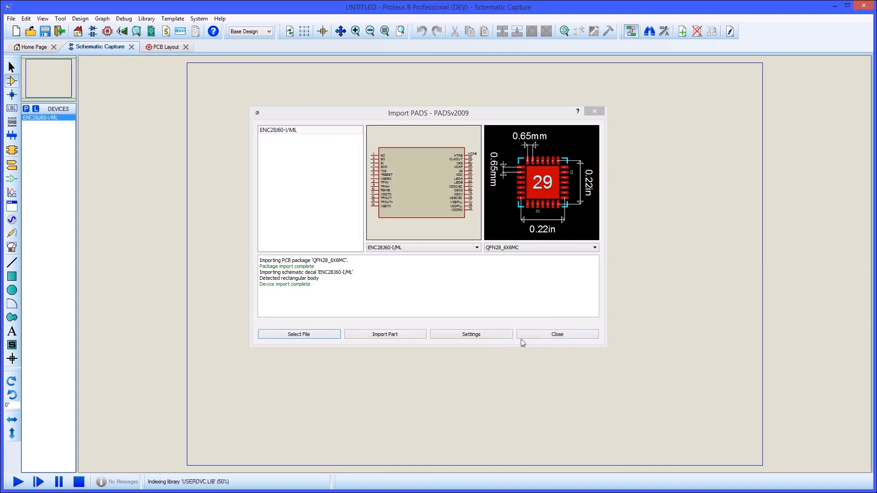
{"action": "left_click", "coordinate": [556, 335]}
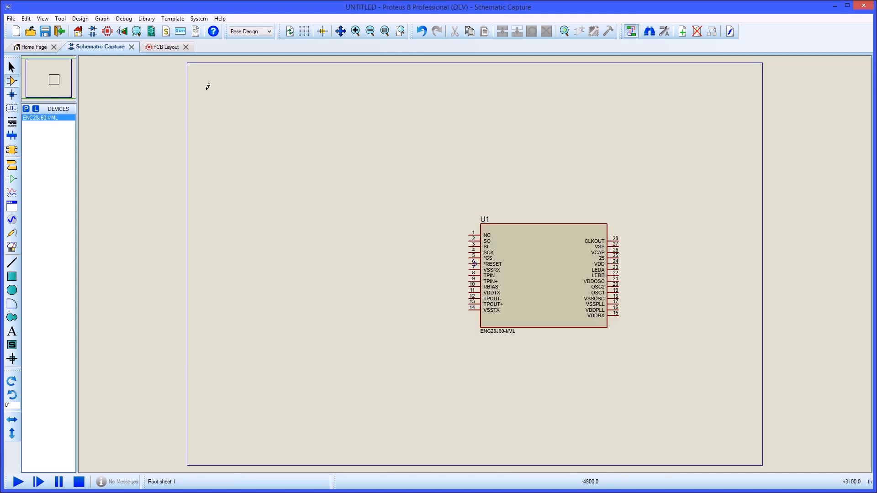
- Place U1's QFN28 footprint on the PCB layout and view the chip in the 3D Visualizer
{"action": "left_click", "coordinate": [162, 47]}
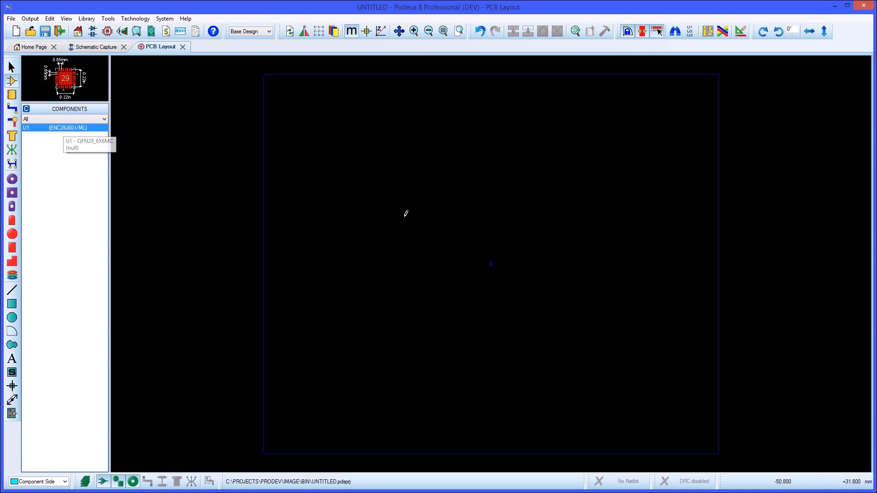
{"action": "left_click", "coordinate": [492, 264]}
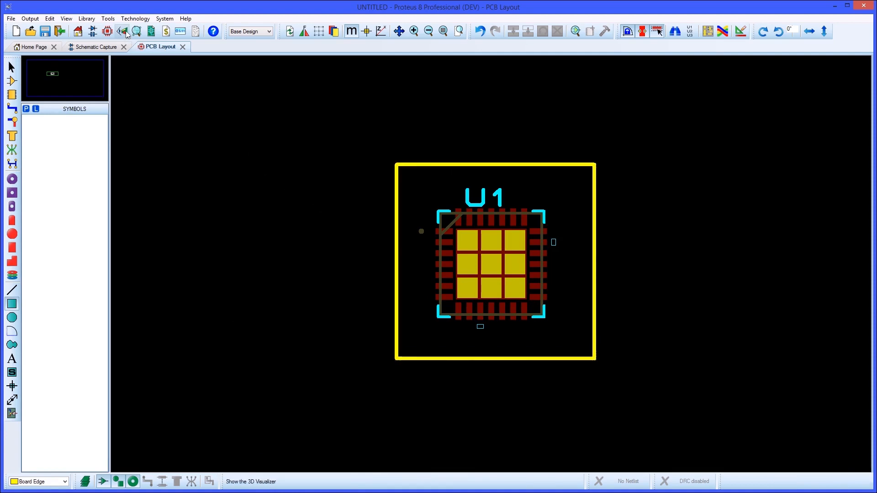
{"action": "left_click", "coordinate": [106, 31]}
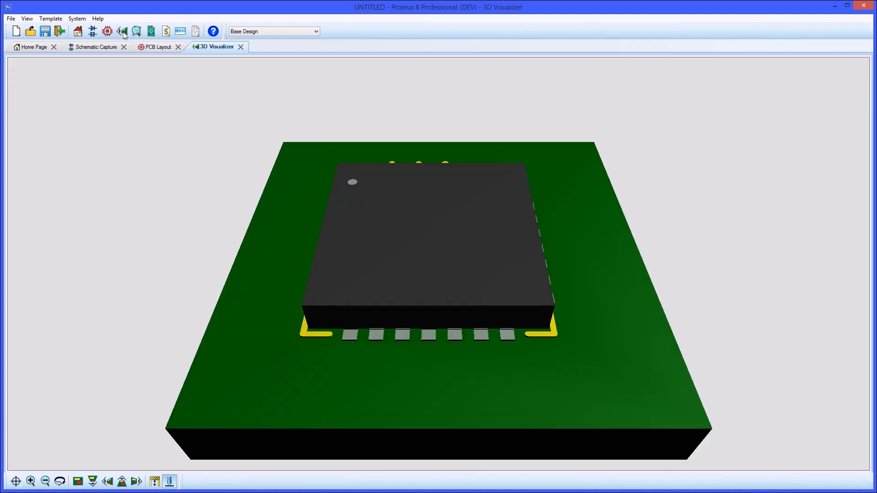
{"action": "left_click", "coordinate": [98, 47]}
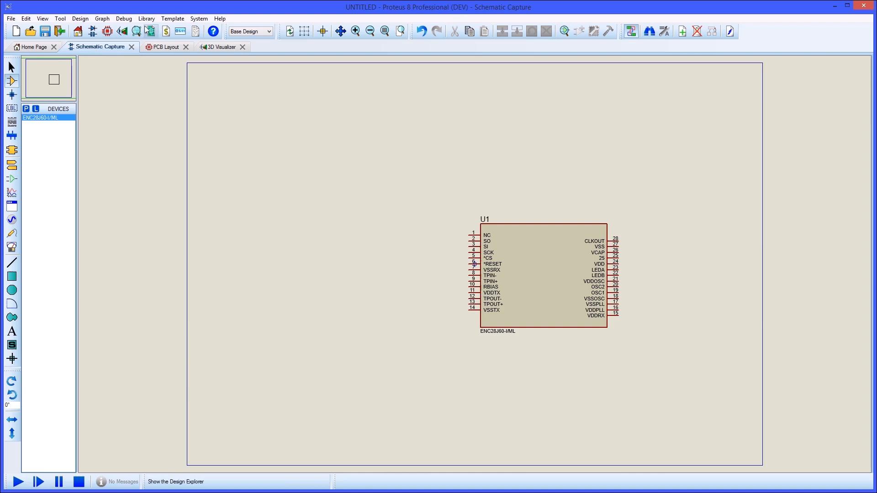
- Load Altera_672-FBGA_PADSv2009.p into Import Parts and review the import settings
{"action": "left_click", "coordinate": [147, 18]}
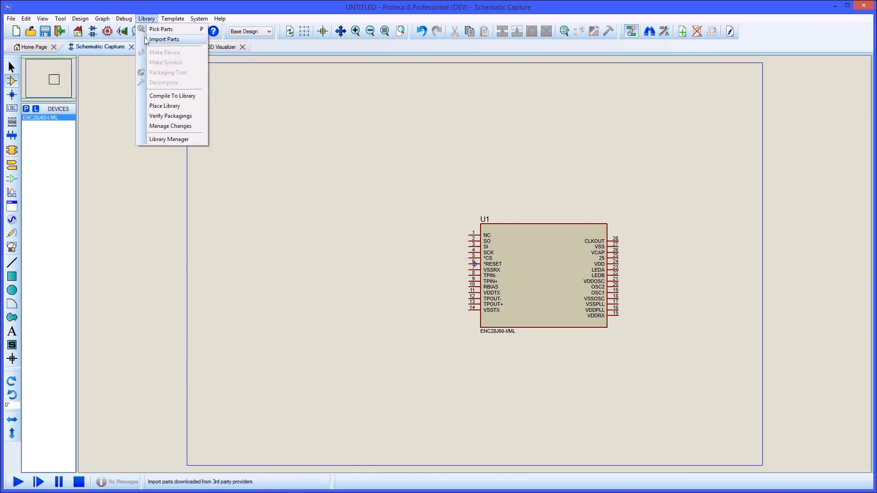
{"action": "left_click", "coordinate": [164, 39]}
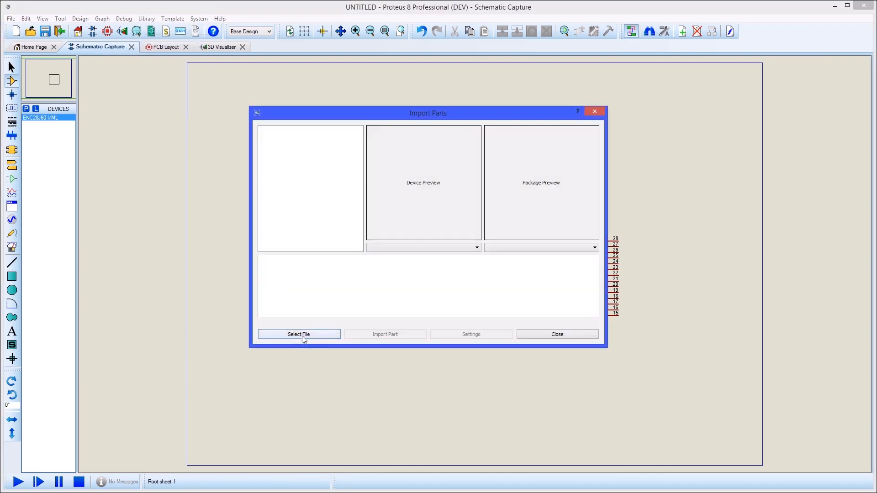
{"action": "left_click", "coordinate": [298, 335]}
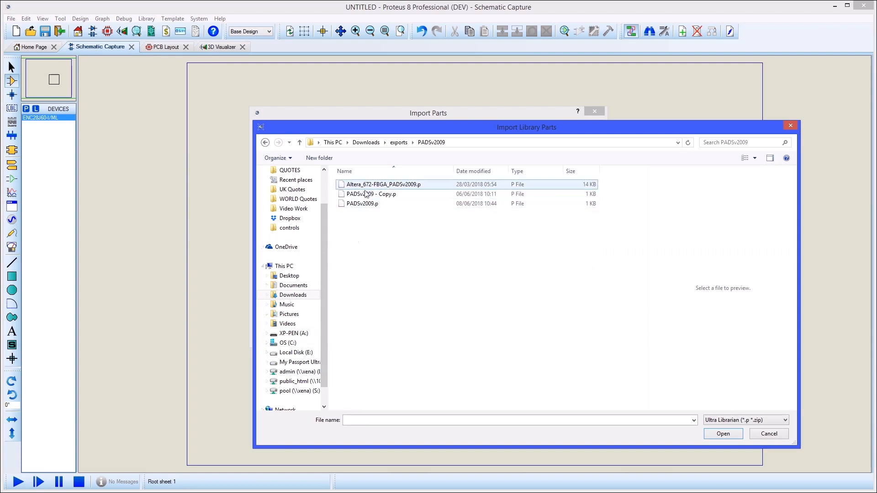
{"action": "double_click", "coordinate": [382, 184]}
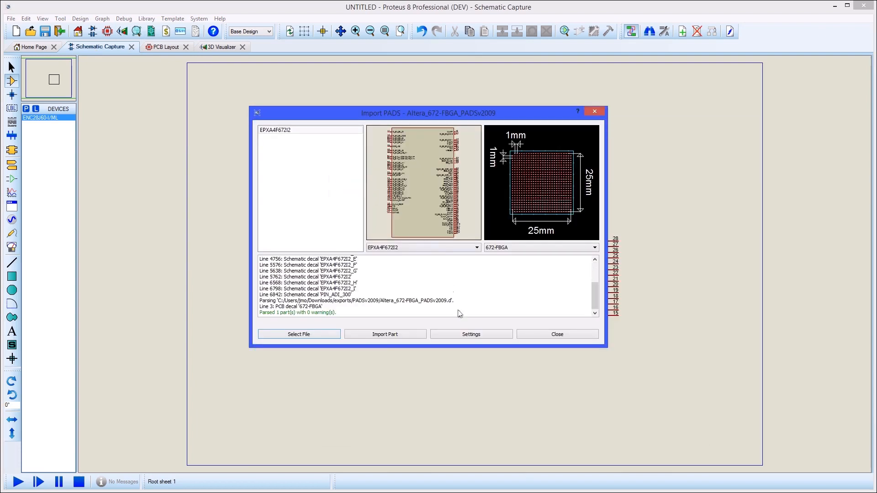
{"action": "left_click", "coordinate": [471, 334]}
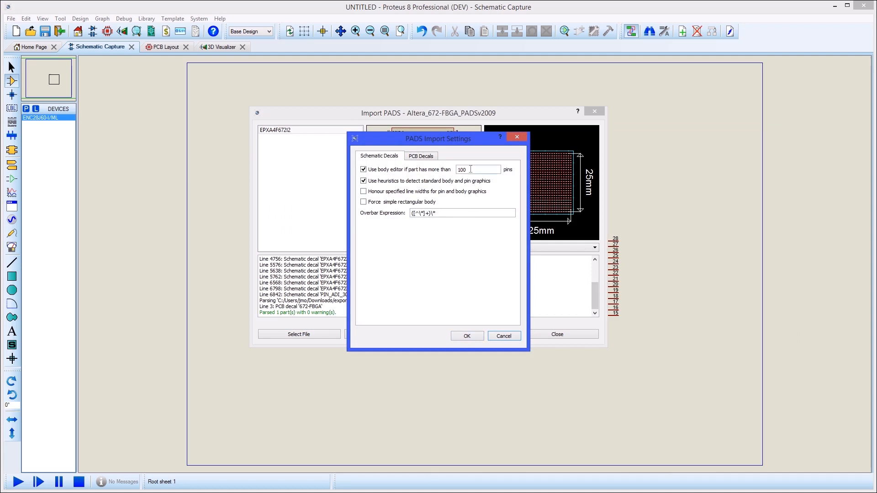
{"action": "left_click", "coordinate": [467, 335]}
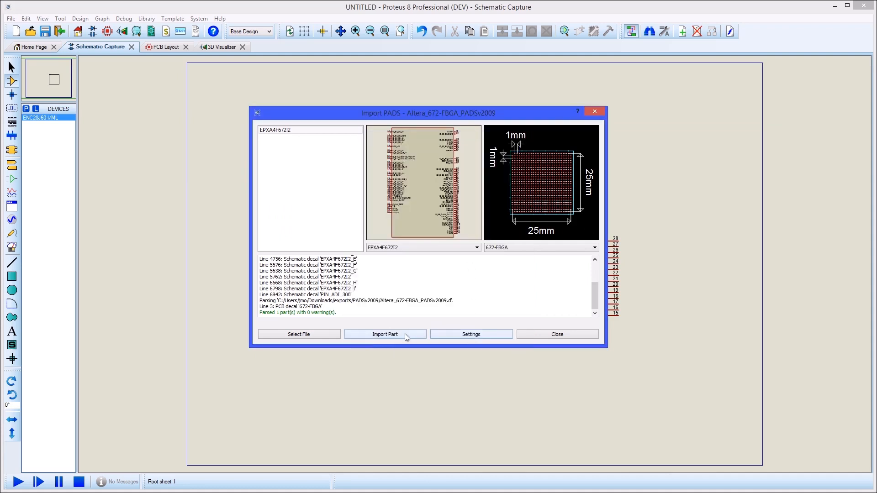
- Begin importing EPXA4F672I2 and save its 672-FBGA package to the library
{"action": "left_click", "coordinate": [385, 335]}
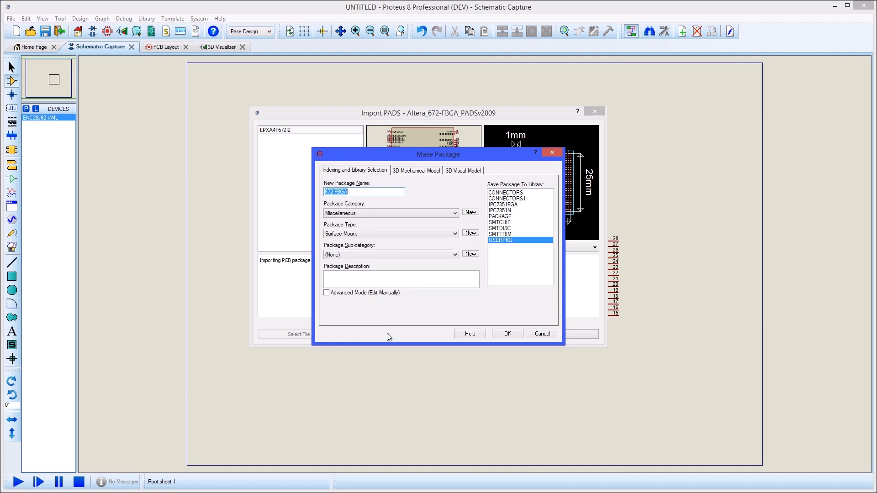
{"action": "left_click", "coordinate": [507, 333]}
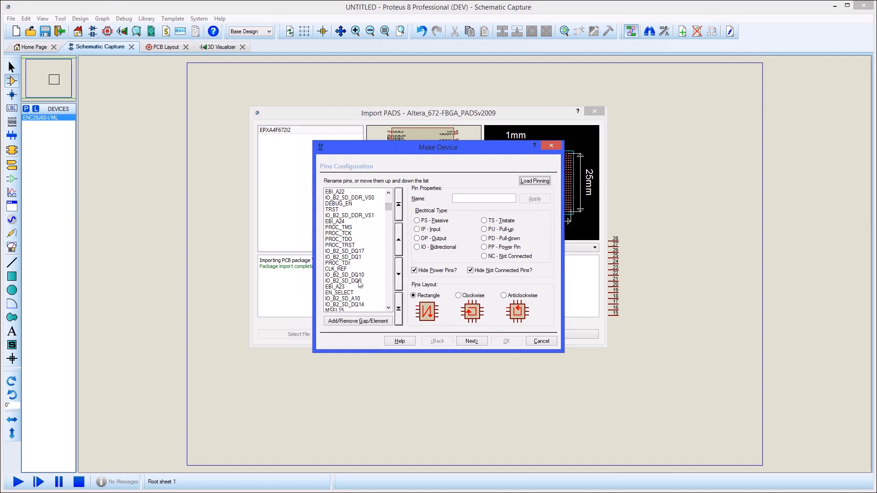
- Inspect the pin list, try Clockwise, keep Rectangle arrangement, and advance to device properties
{"action": "left_click", "coordinate": [344, 275]}
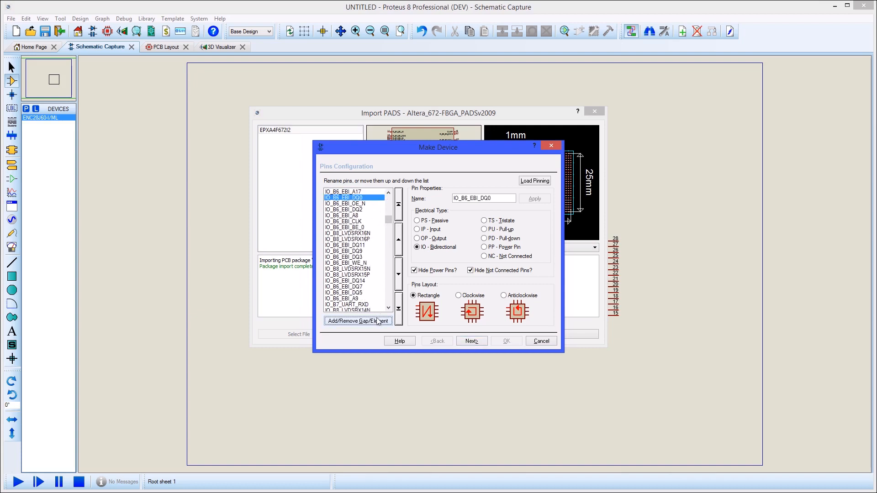
{"action": "left_click", "coordinate": [459, 296]}
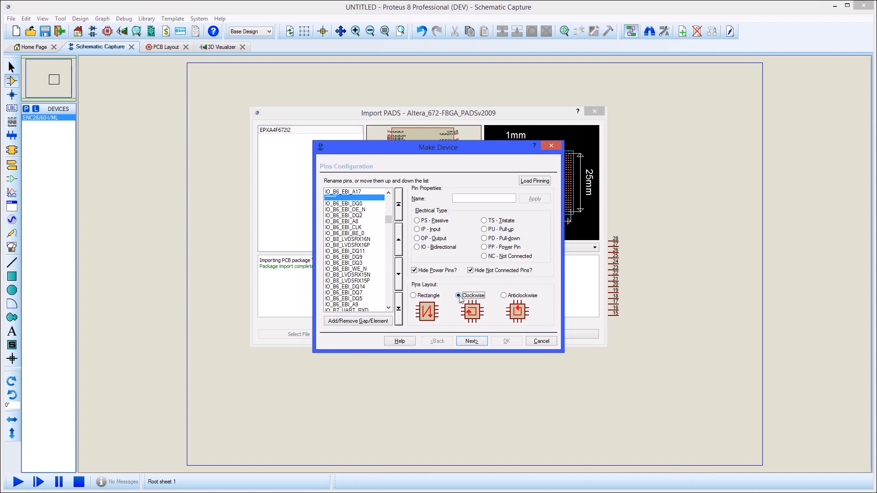
{"action": "left_click", "coordinate": [413, 295]}
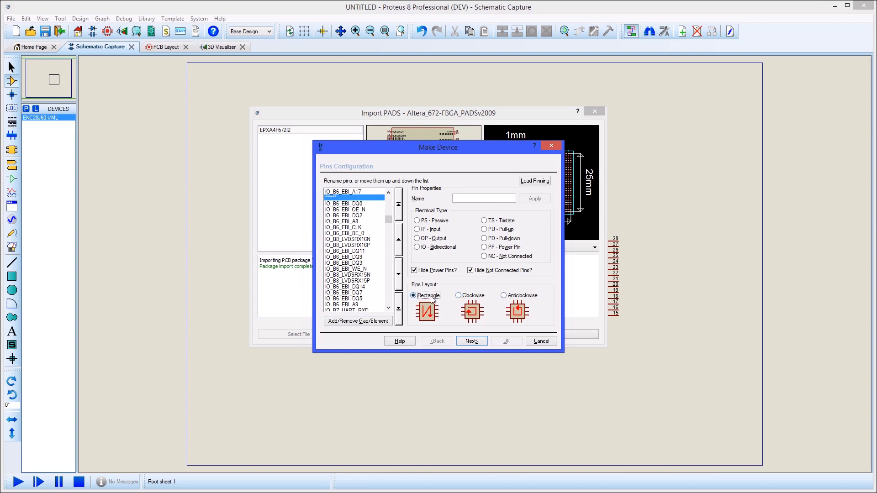
{"action": "left_click", "coordinate": [471, 341]}
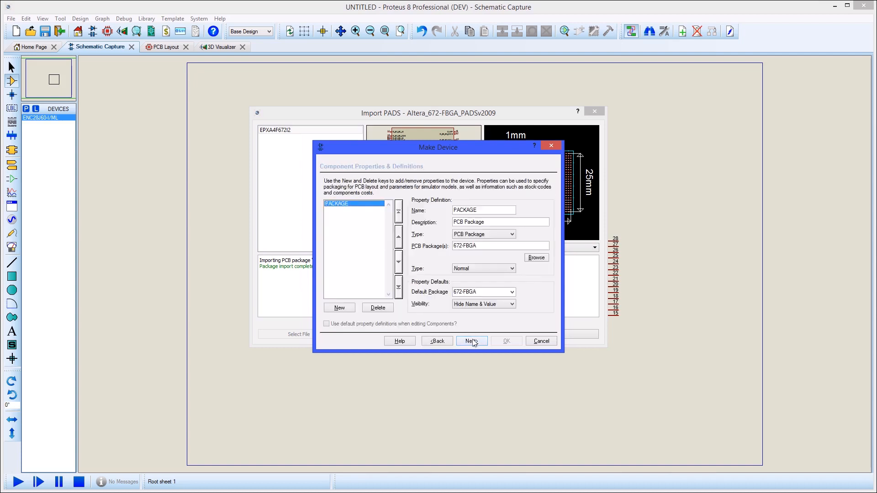
- Save EPXA4F672I2 to the USERDVC library with Altera manufacturer, adding gates A–F
{"action": "left_click", "coordinate": [471, 341]}
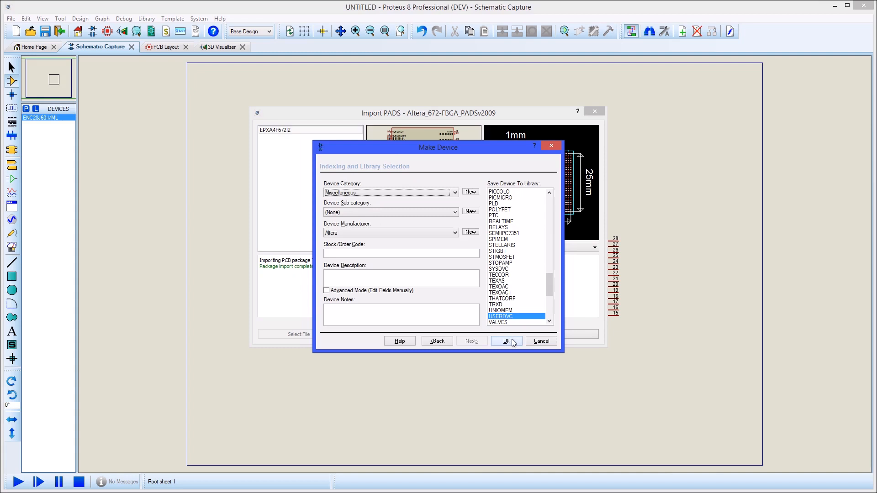
{"action": "left_click", "coordinate": [504, 341]}
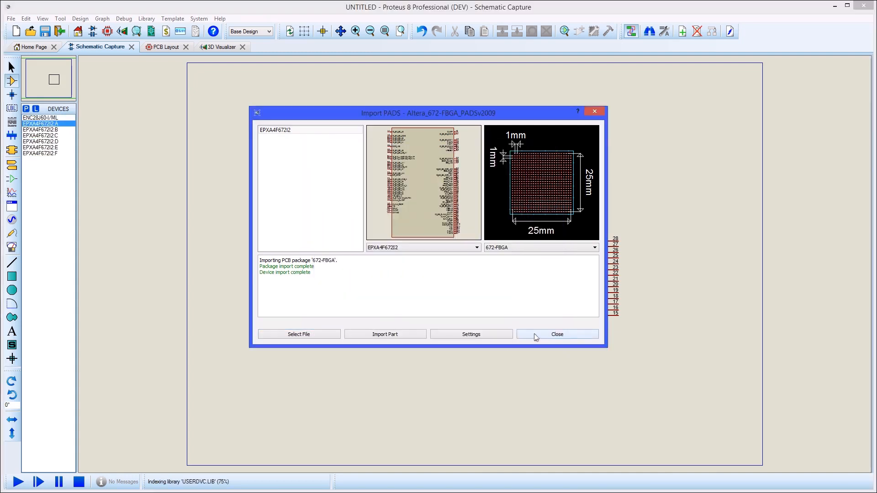
{"action": "left_click", "coordinate": [557, 334]}
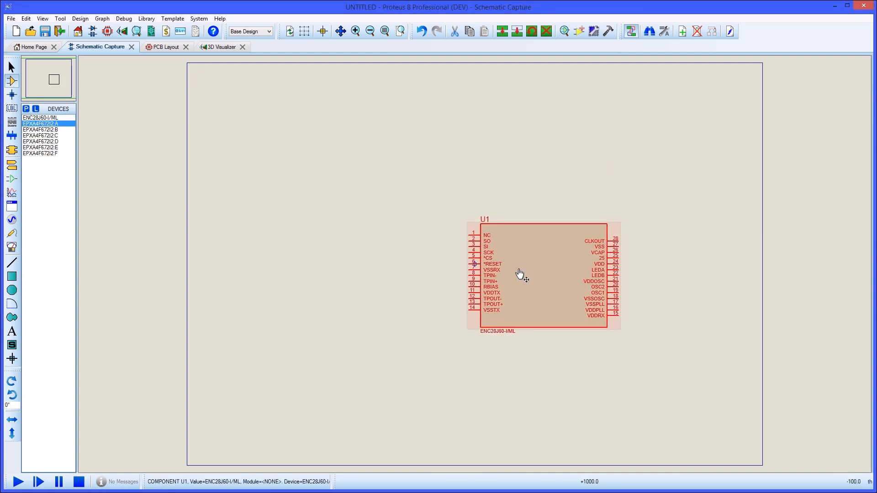